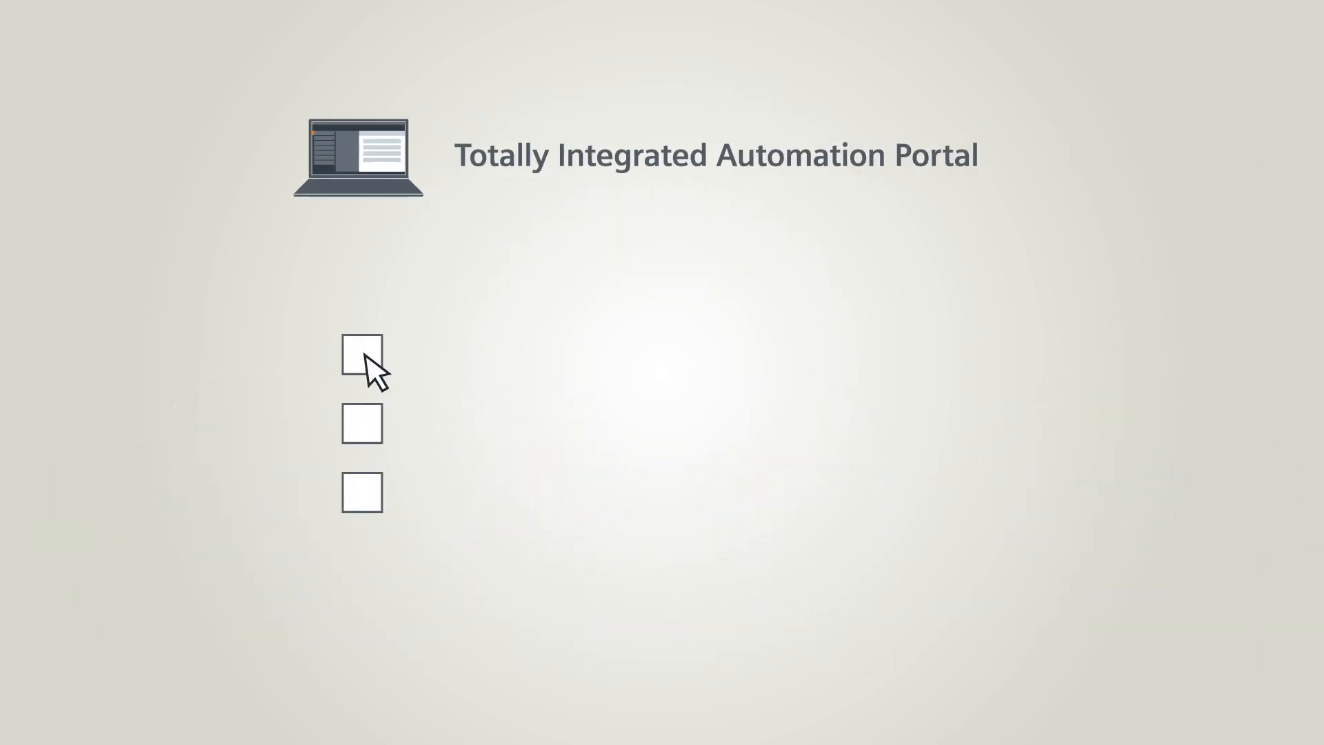
Tick all three boxes under the TIA Portal heading, revealing 'Protect automation solutions' and 'Prevent manipulation'
click(361, 355)
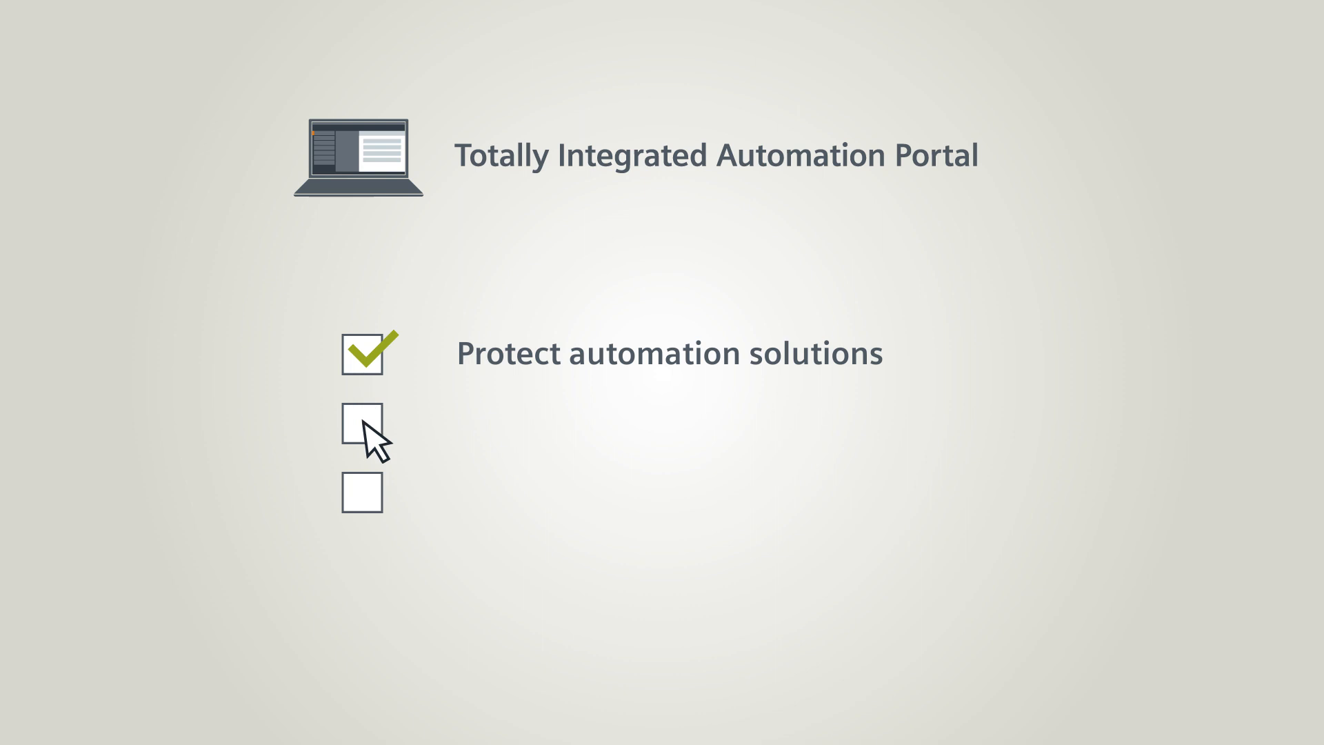
click(362, 423)
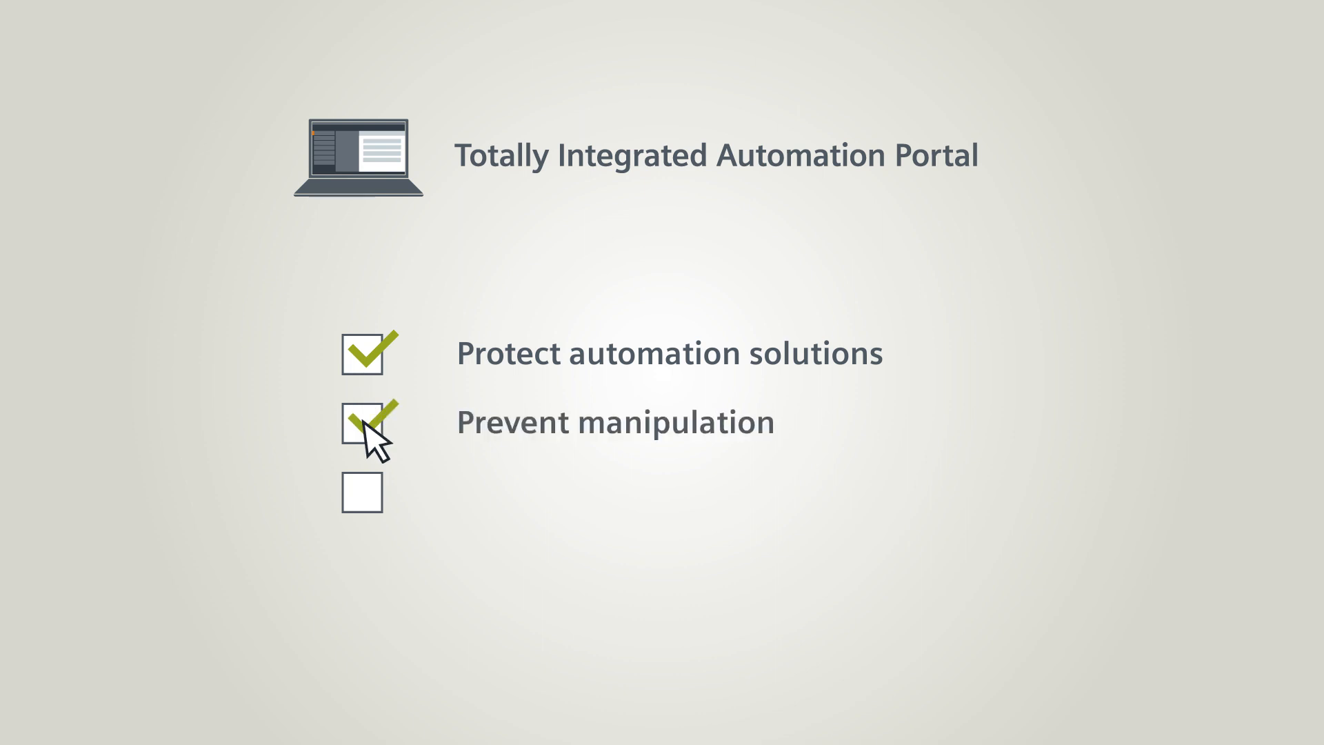
click(363, 493)
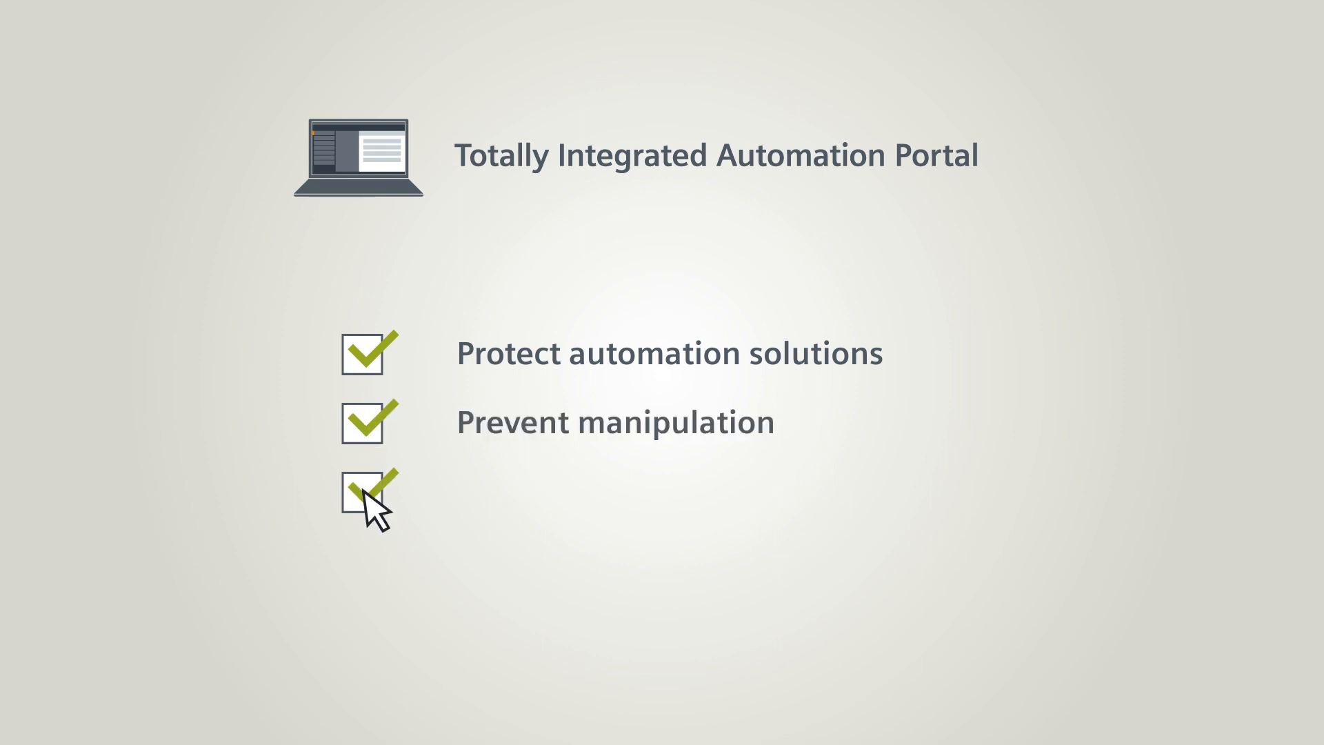